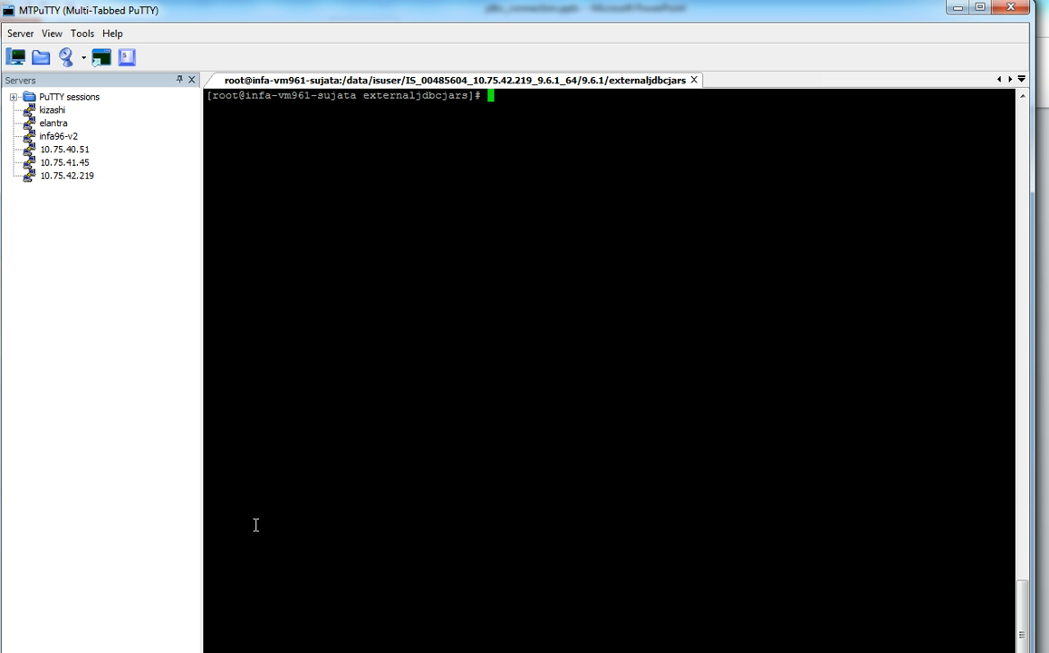
pyautogui.moveTo(322, 319)
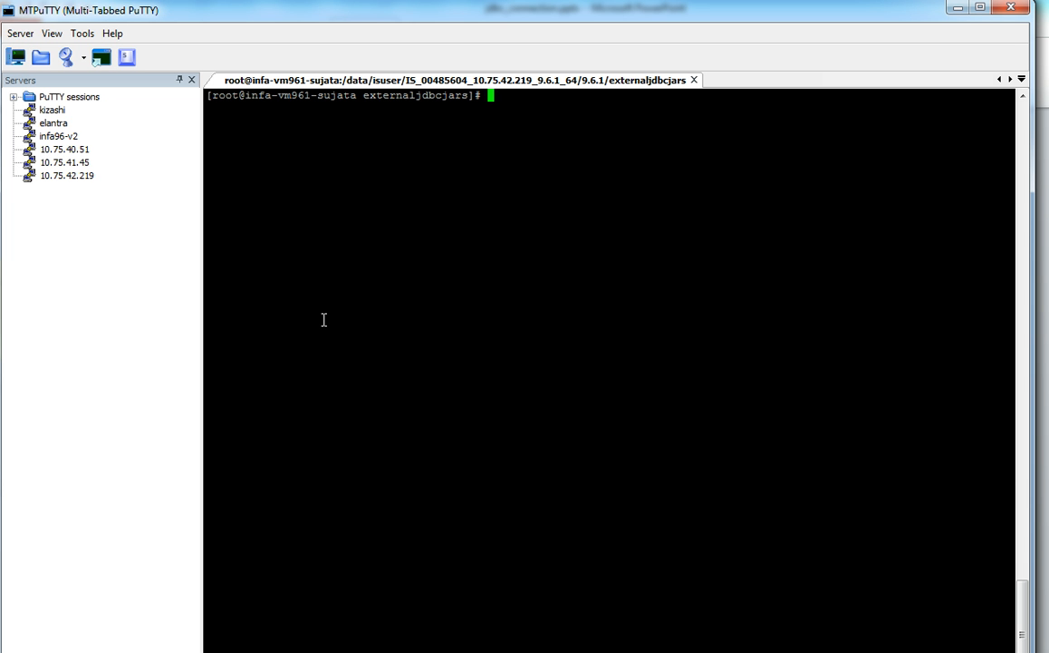
# Show the working directory externaljdbcjars and list its files readme.txt and sqljdbc4-2.0.jar
pyautogui.write('pwd')
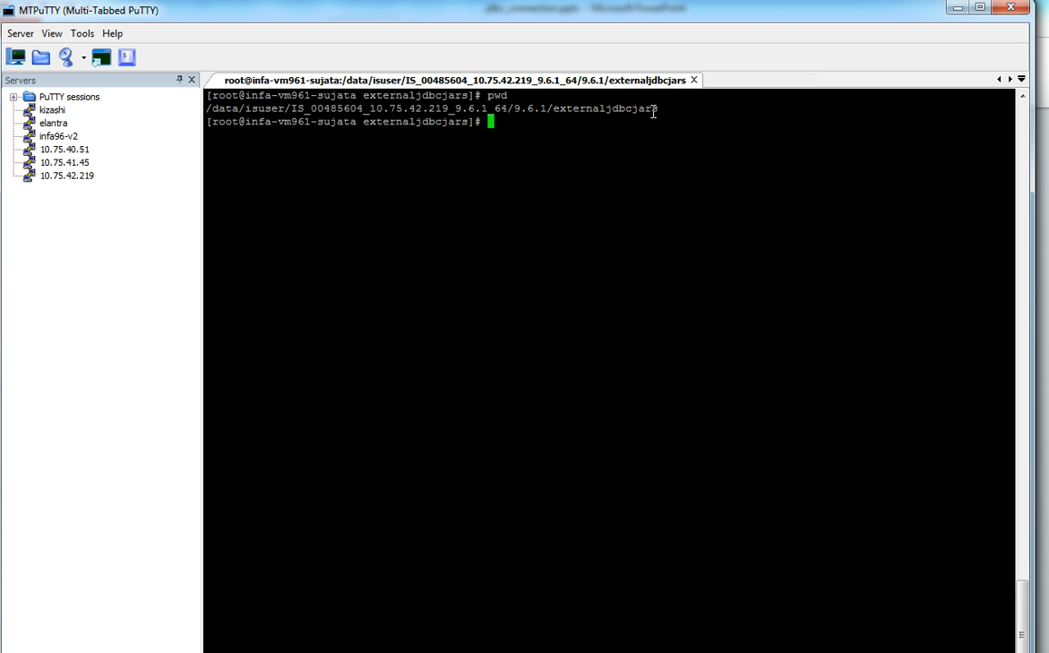
pyautogui.write('ls')
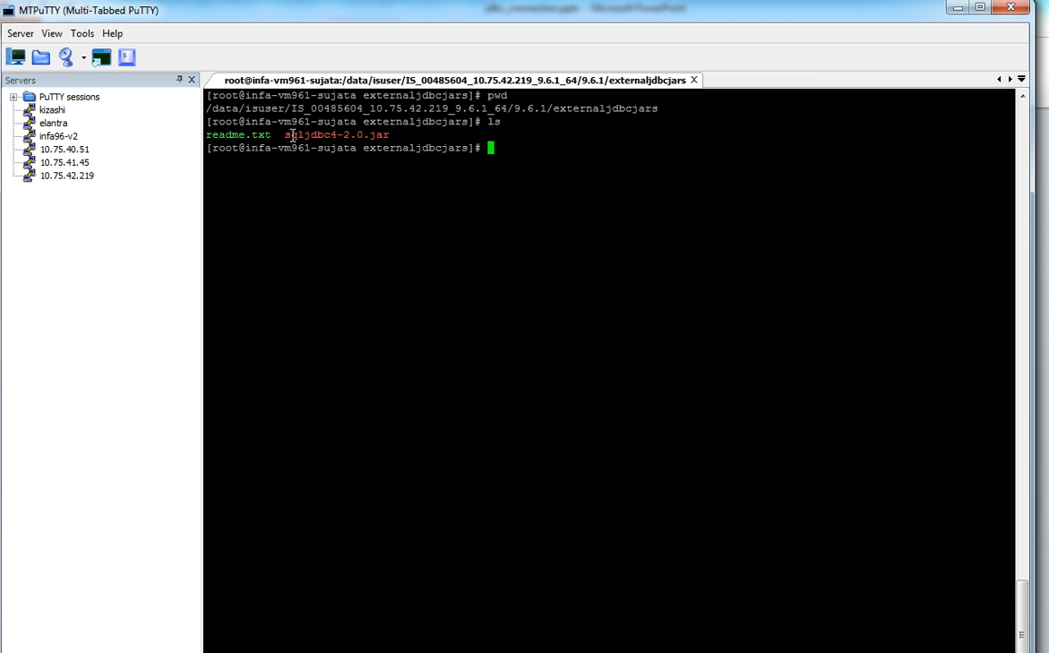
pyautogui.doubleClick(312, 134)
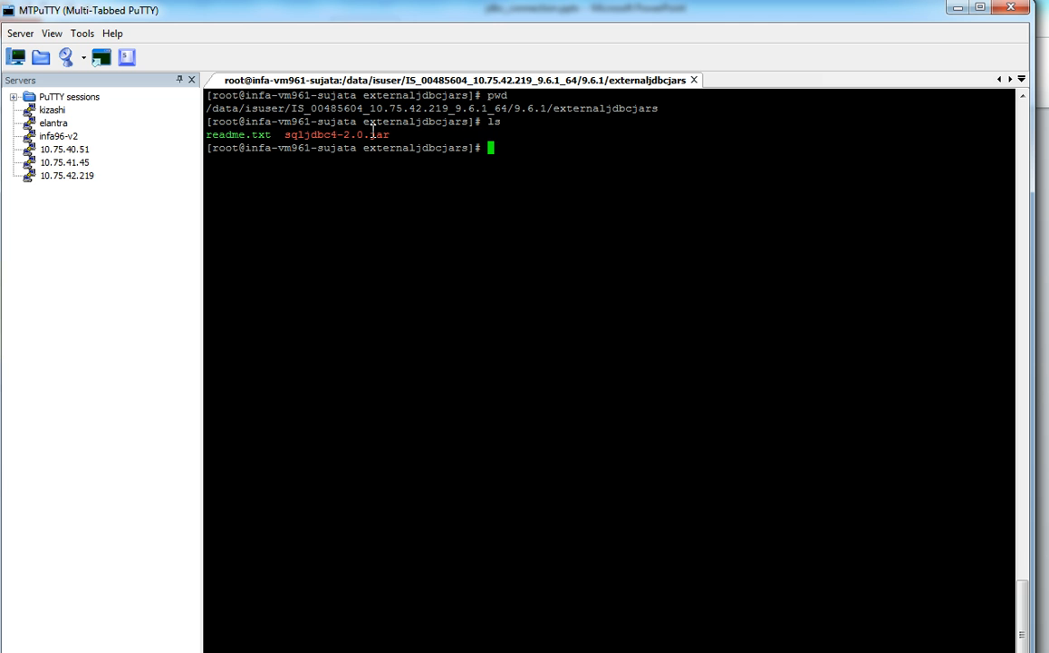
# Clear the shell and compose set INFA_JAVA_CMD_CLASSPATH= with the full sqljdbc4-2.0.jar path
pyautogui.write('clear')
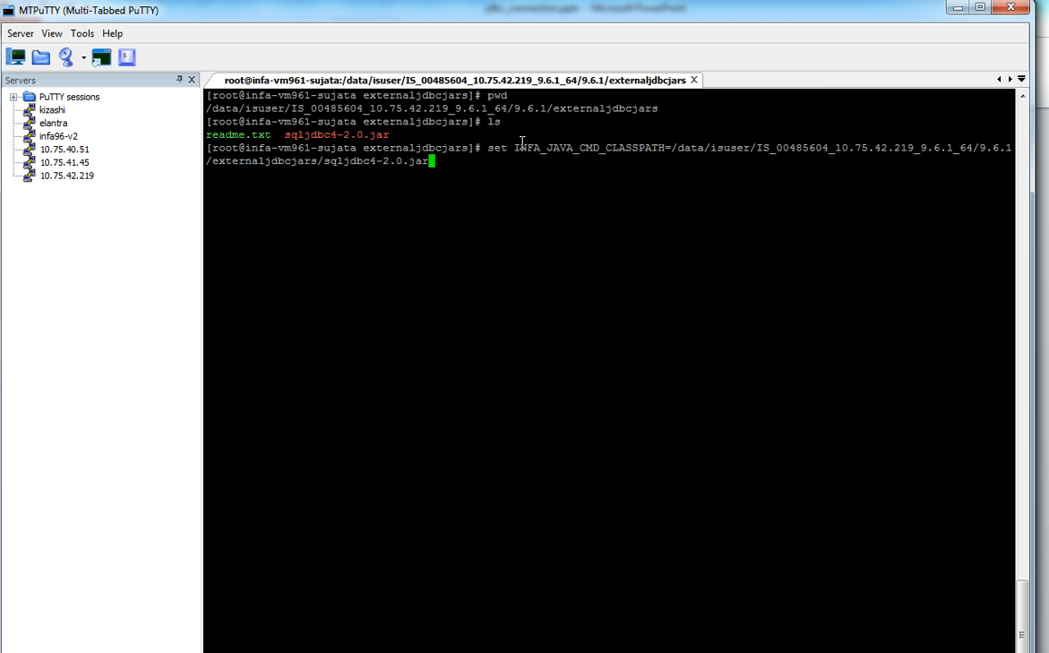
pyautogui.moveTo(522, 146)
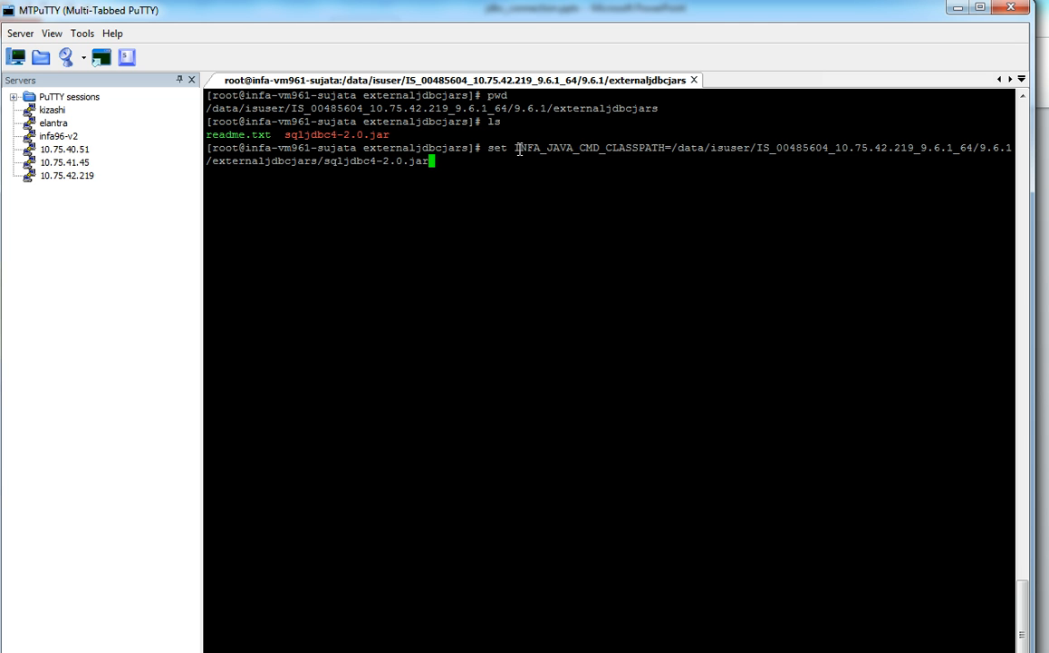
pyautogui.moveTo(515, 147); pyautogui.dragTo(431, 159)
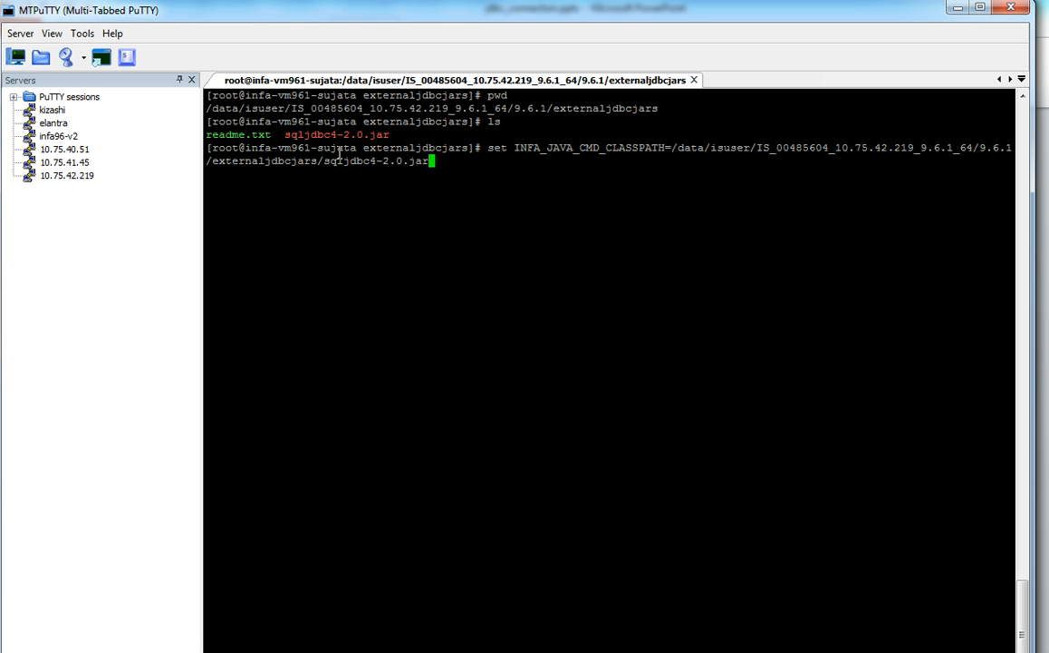
pyautogui.doubleClick(373, 159)
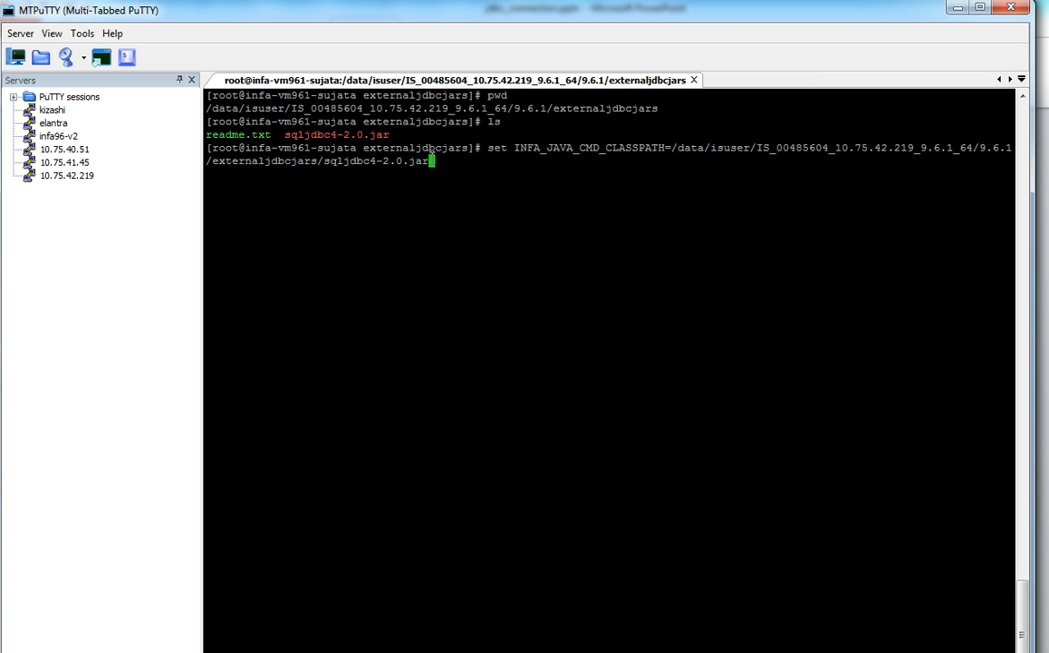
pyautogui.moveTo(526, 149)
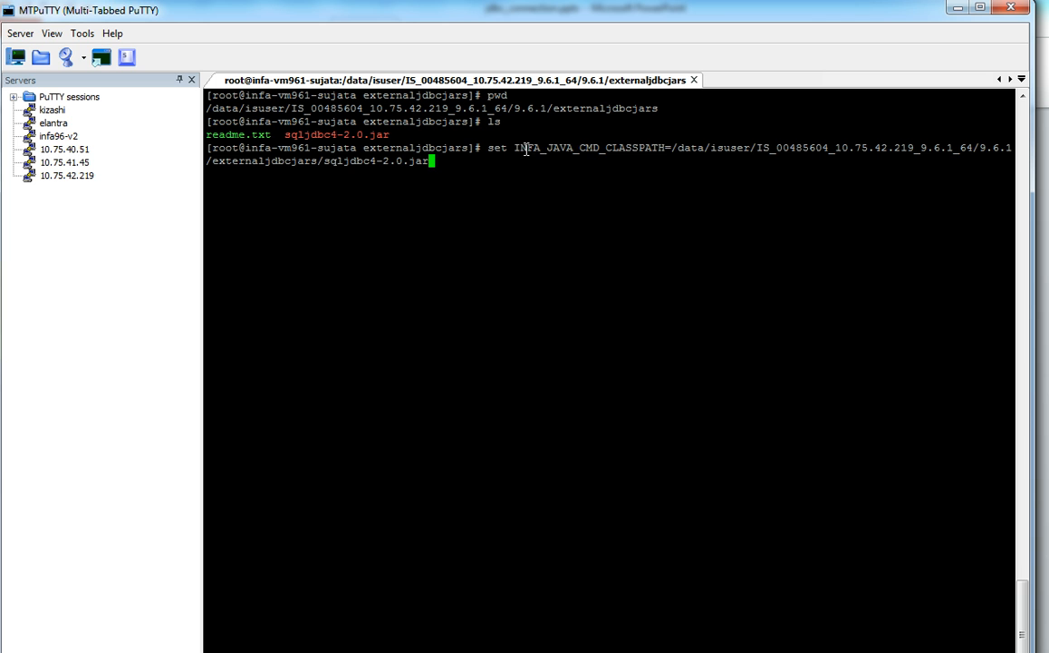
pyautogui.moveTo(515, 149); pyautogui.dragTo(587, 148)
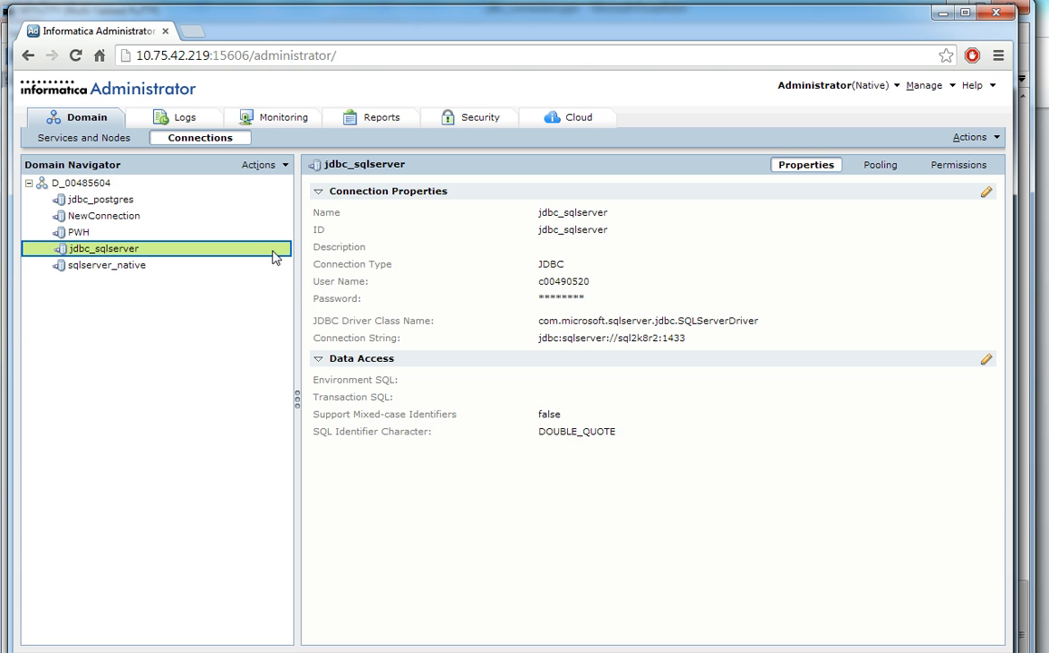
# Select jdbc_sqlserver in the Domain Navigator to show its SQL Server driver class and connection string
pyautogui.doubleClick(569, 212)
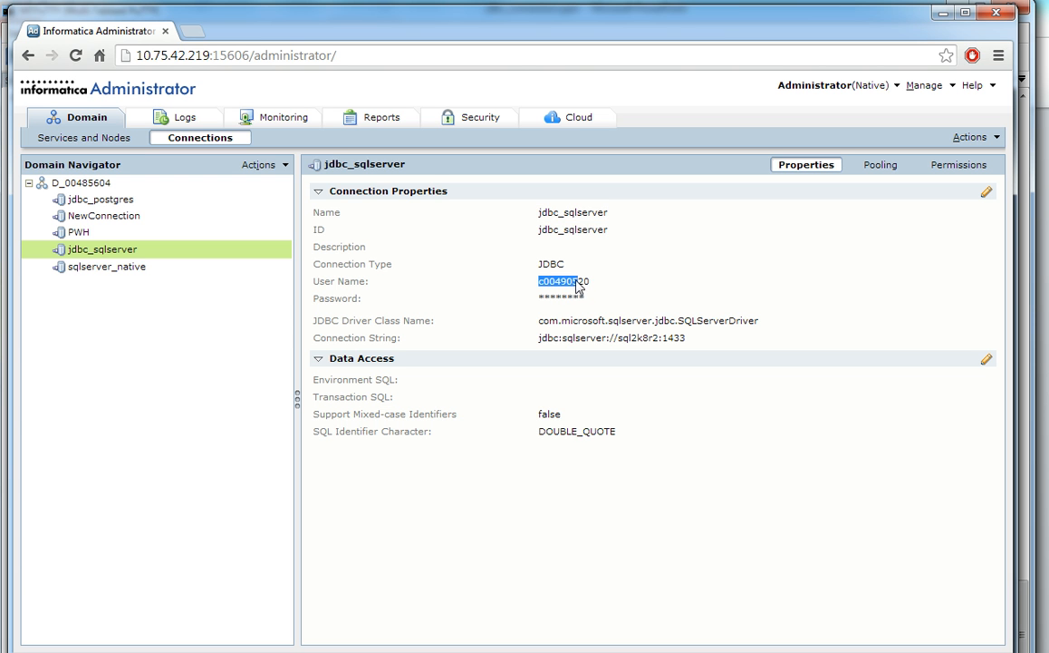
pyautogui.moveTo(348, 330)
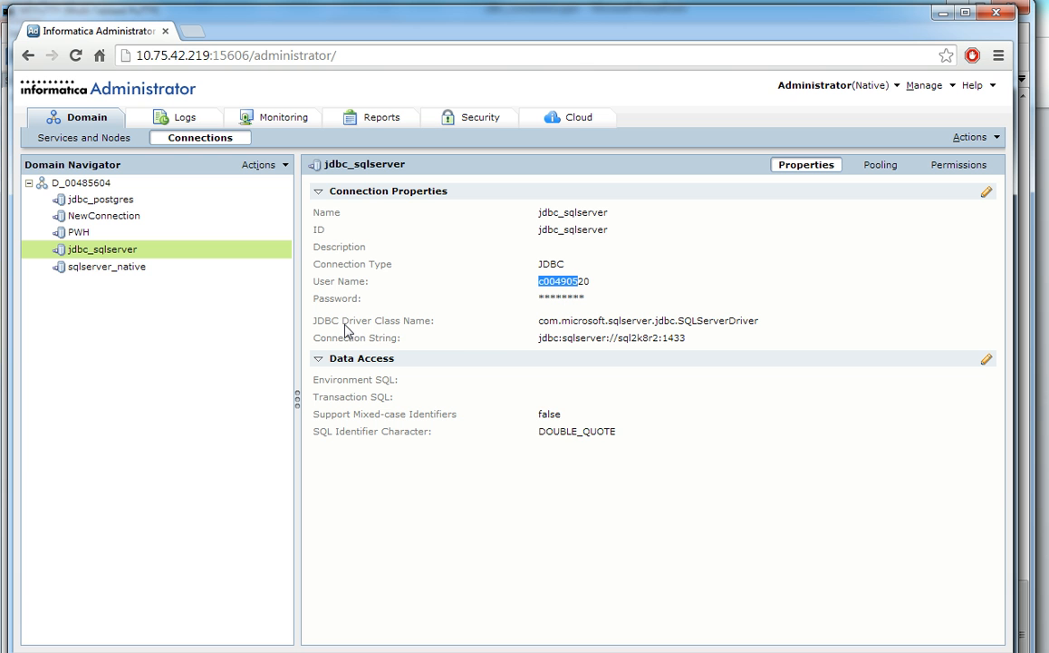
pyautogui.moveTo(508, 322)
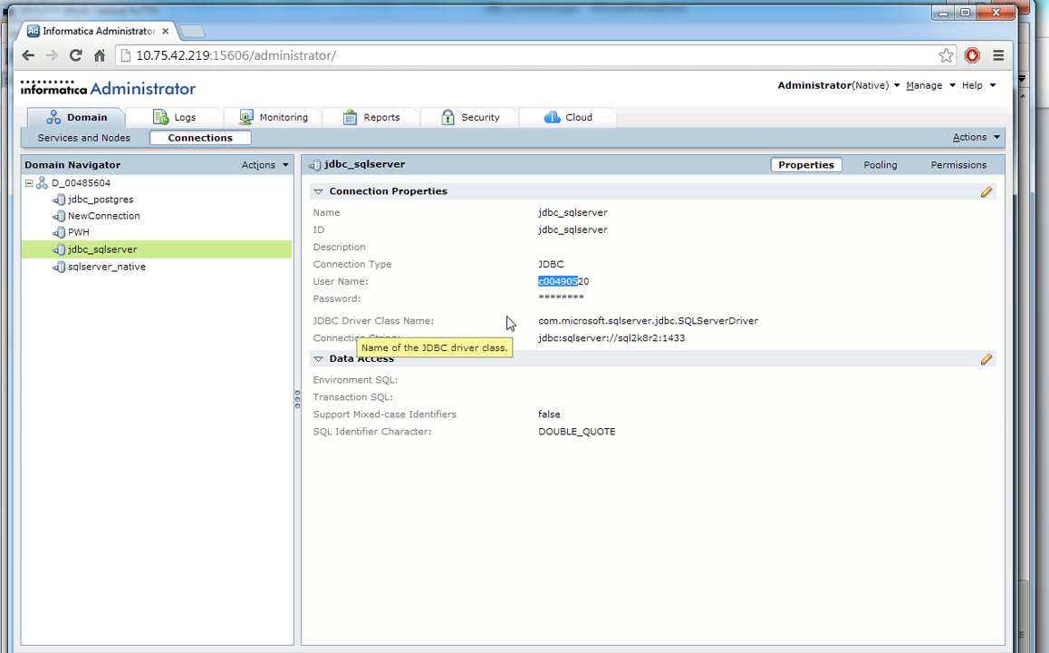
pyautogui.moveTo(529, 330)
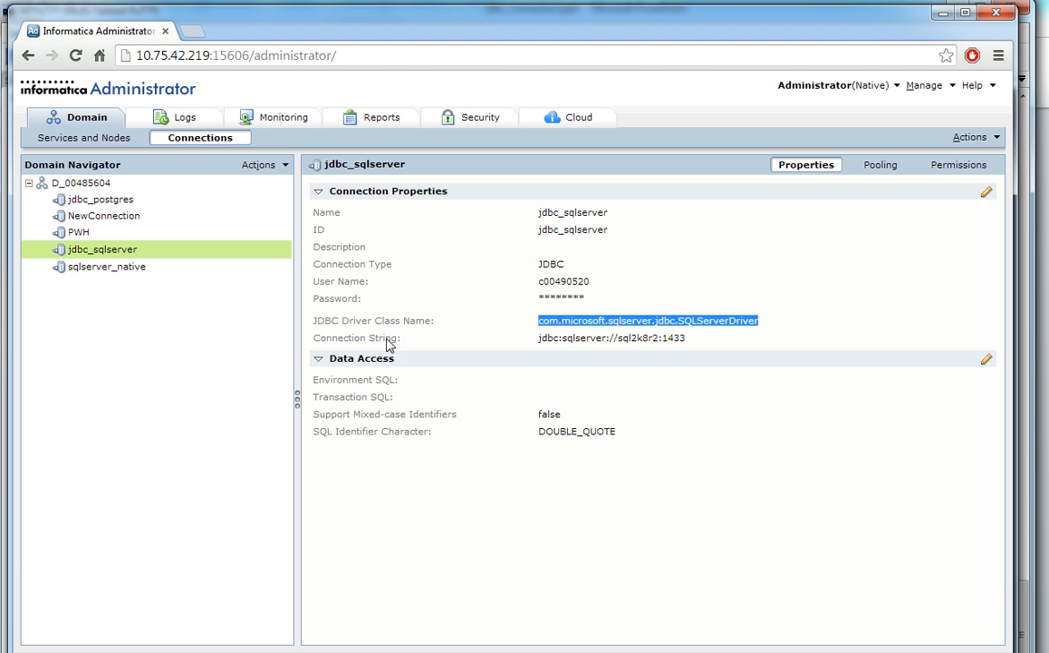
pyautogui.moveTo(356, 337)
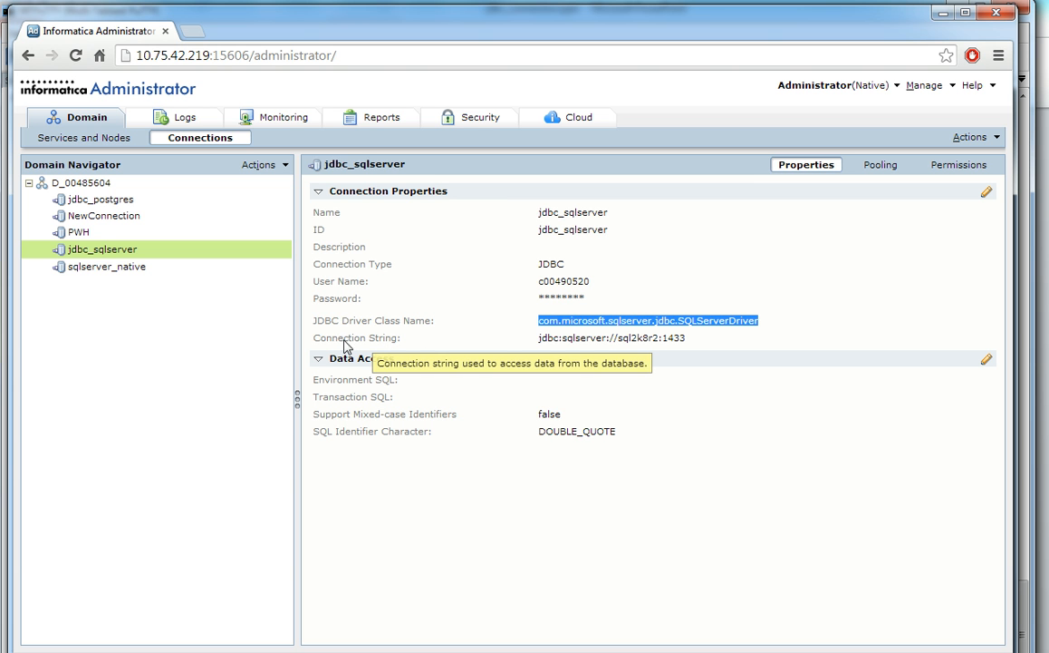
pyautogui.moveTo(542, 348)
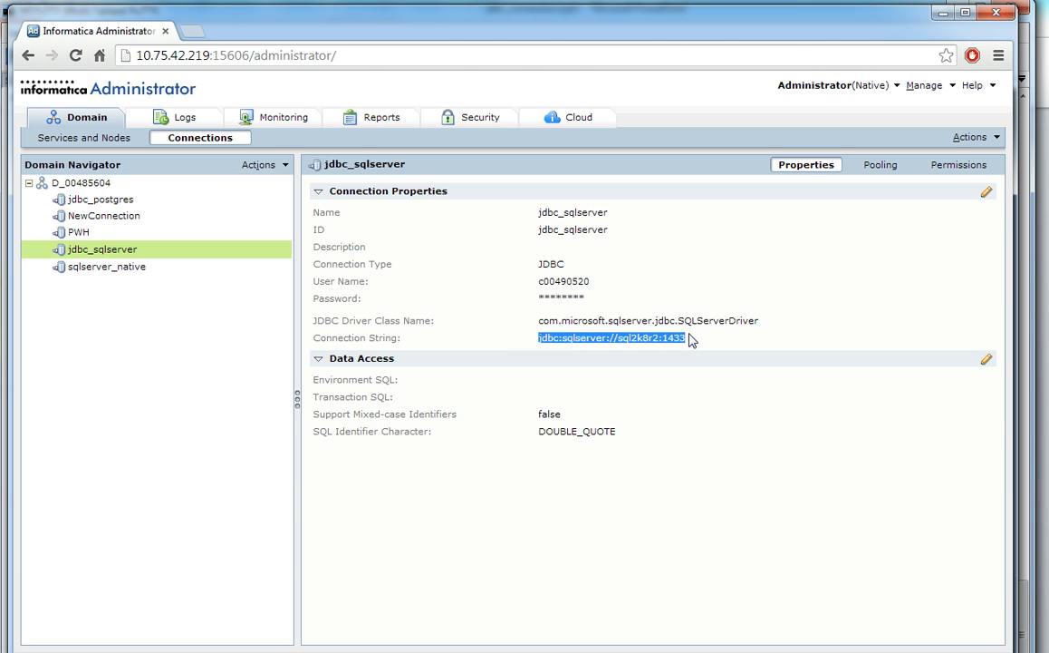
pyautogui.moveTo(453, 342)
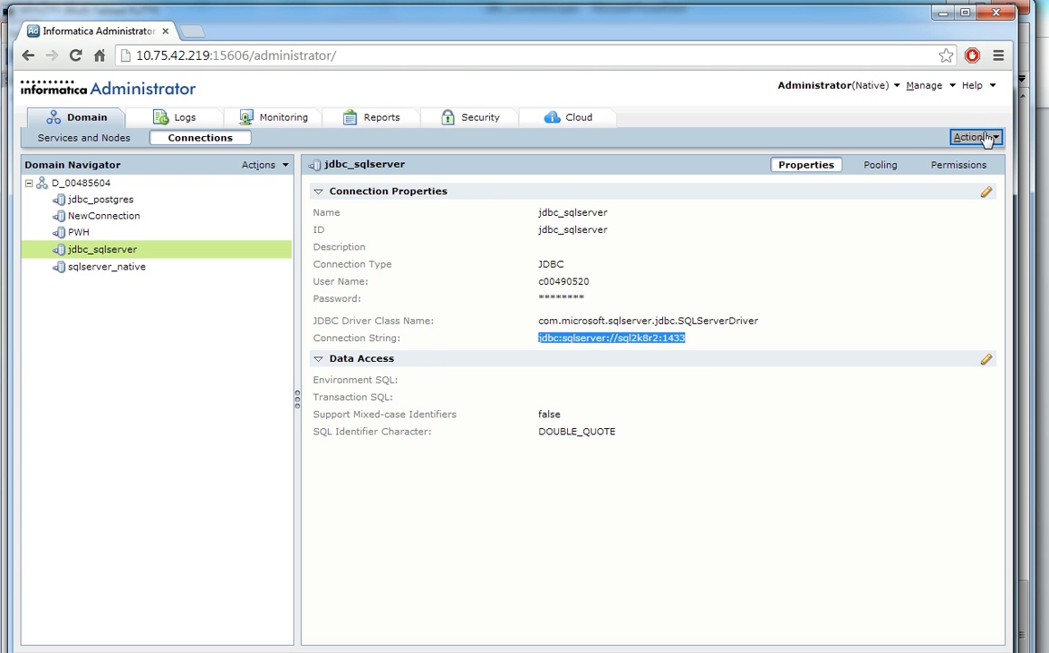
pyautogui.moveTo(740, 206)
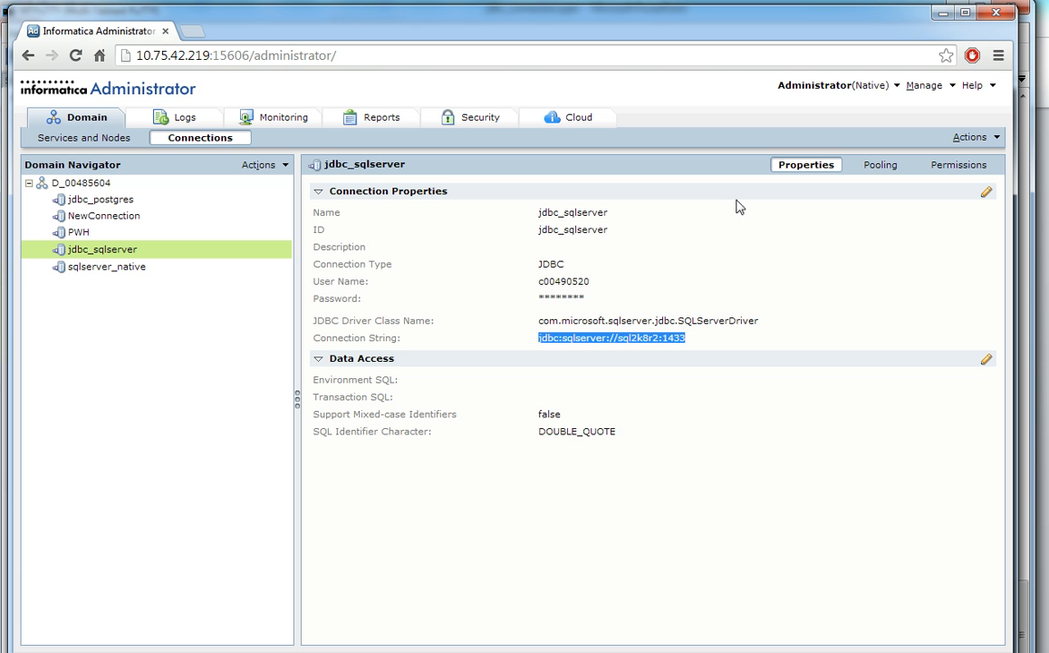
# Run Actions > Test Connection on jdbc_sqlserver and acknowledge the 'Connection tested successfully' message
pyautogui.click(970, 138)
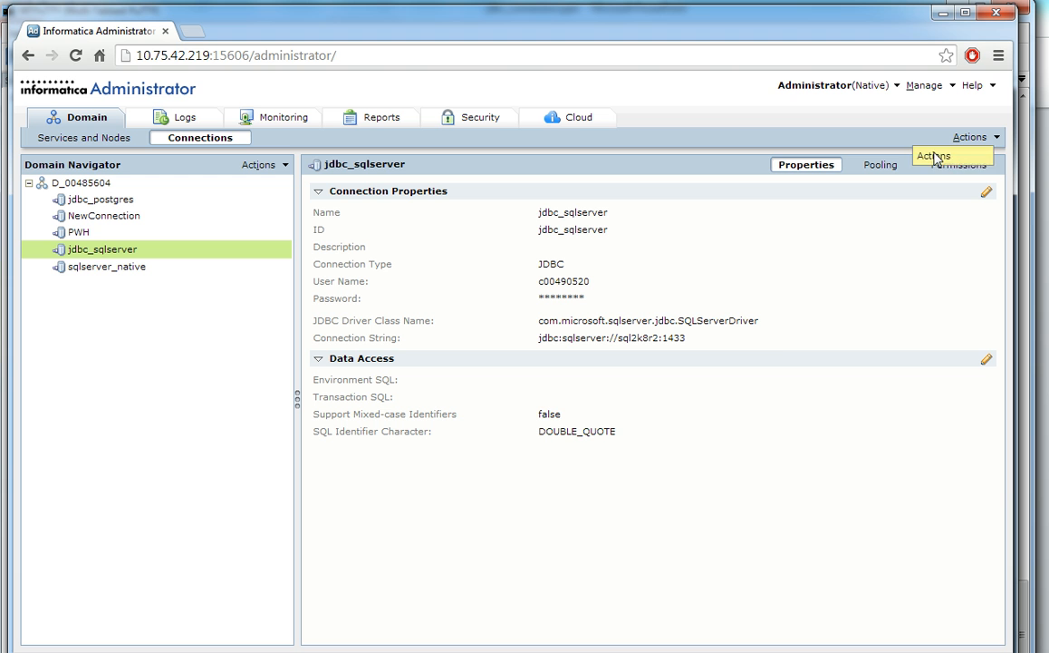
pyautogui.moveTo(805, 298)
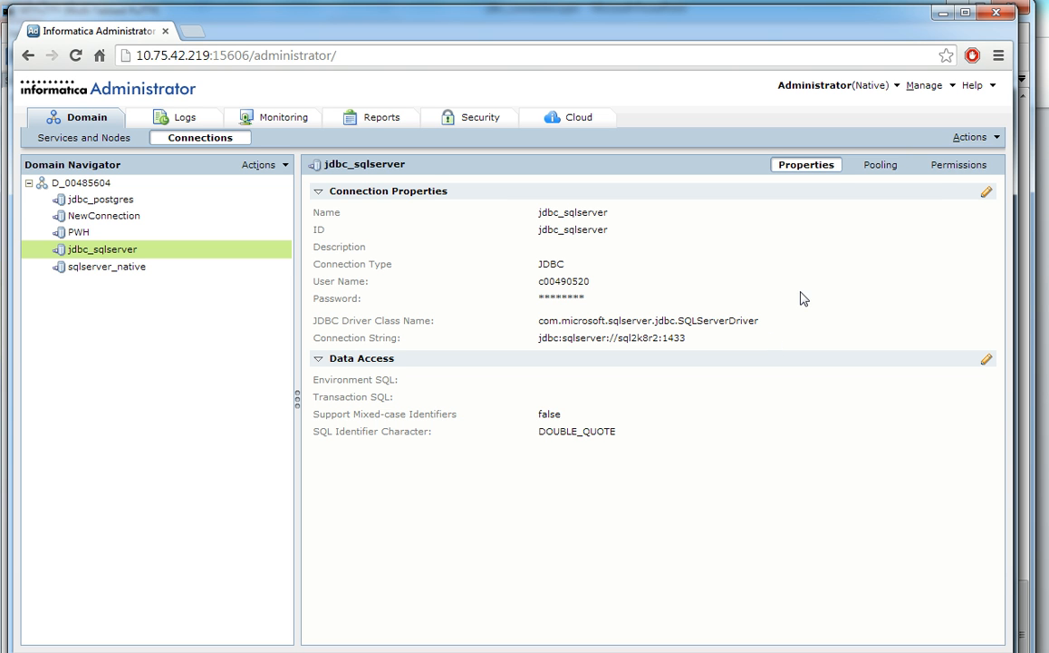
pyautogui.click(969, 138)
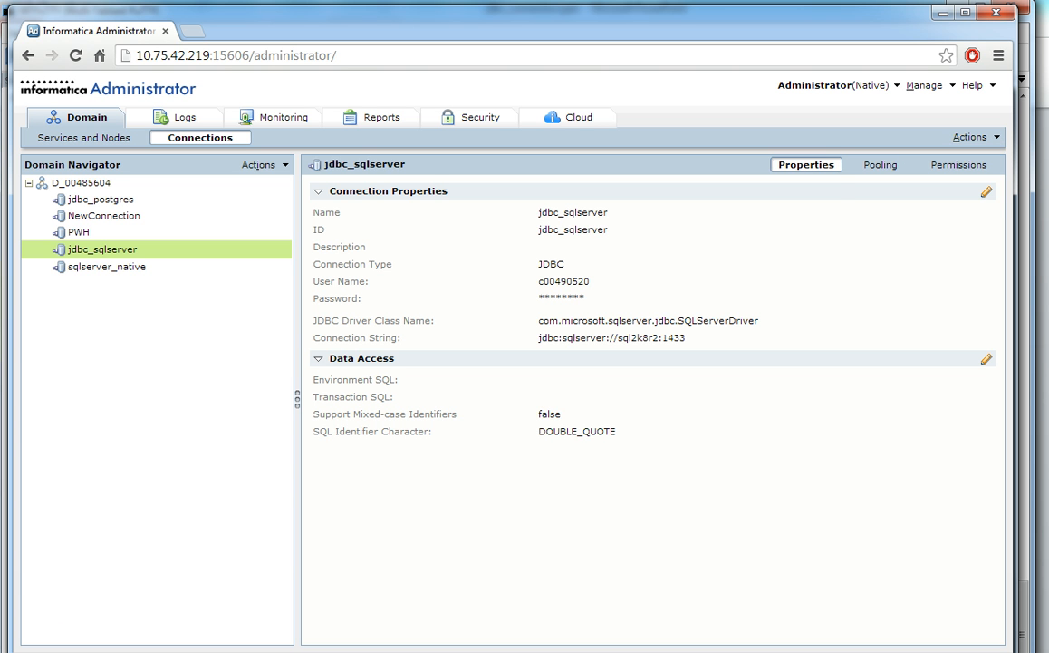
pyautogui.click(899, 152)
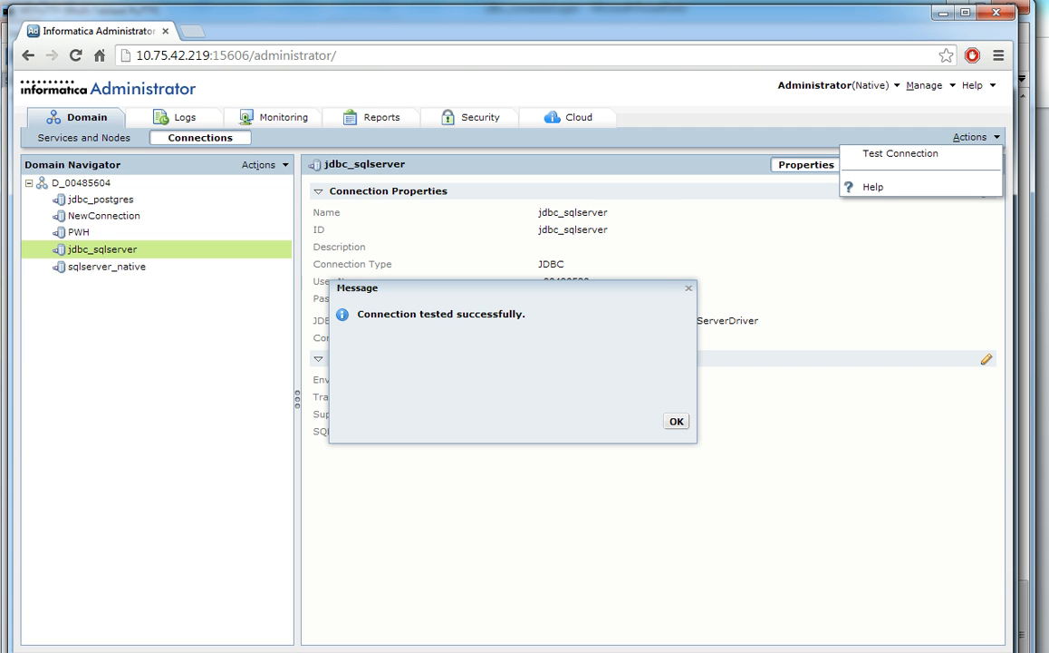
pyautogui.click(676, 420)
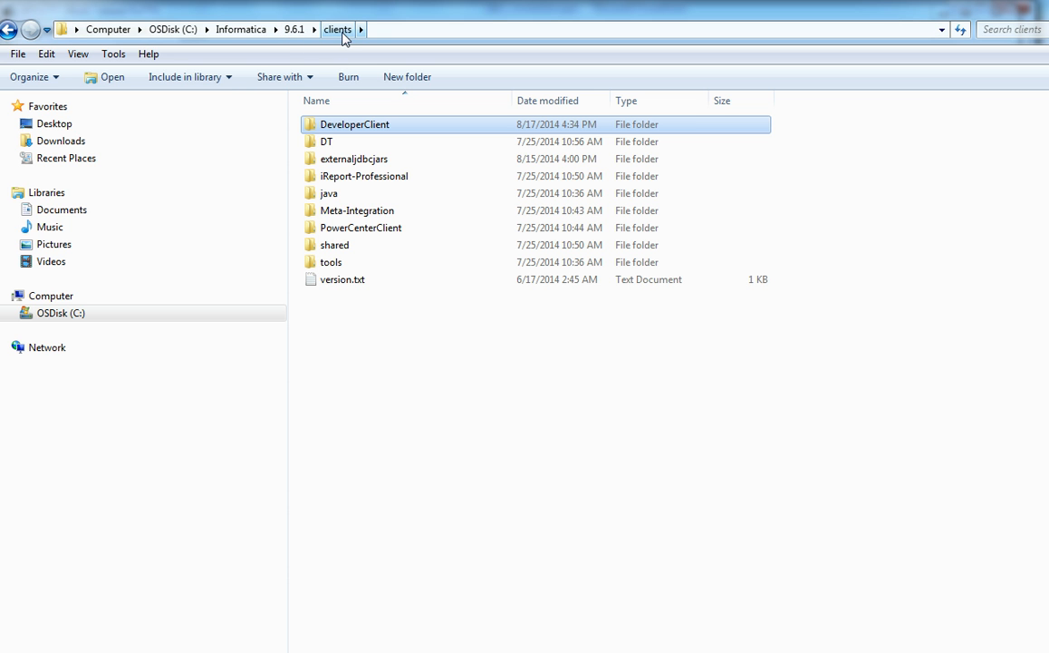
# Browse to C:\Informatica\9.6.1\clients\externaljdbcjars and select sqljdbc4-2.0.jar
pyautogui.click(338, 29)
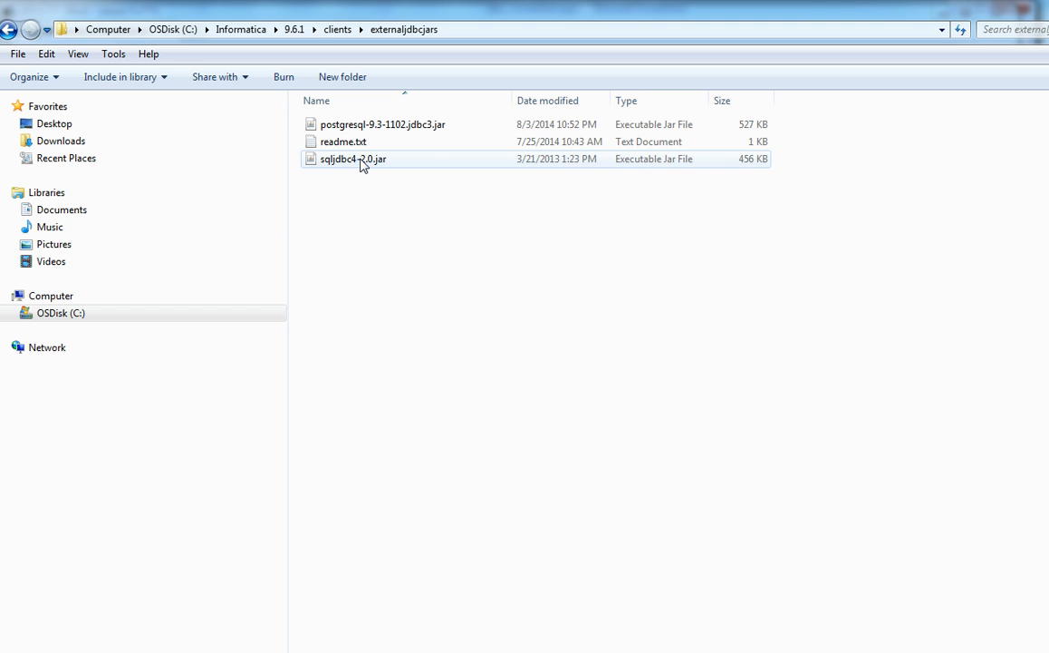
pyautogui.click(352, 159)
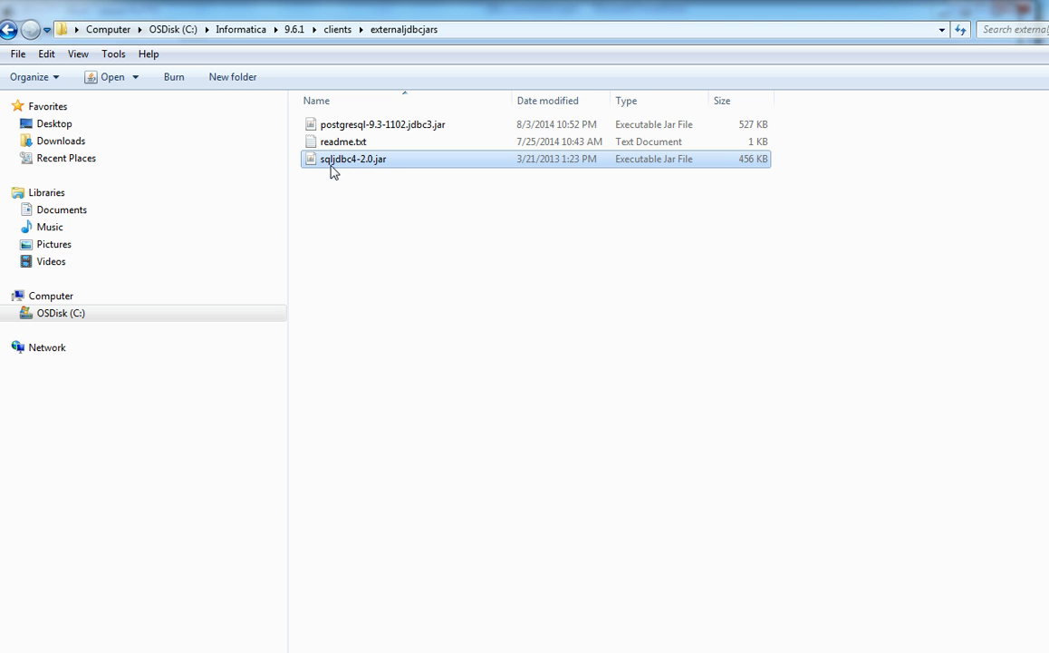
pyautogui.moveTo(395, 168)
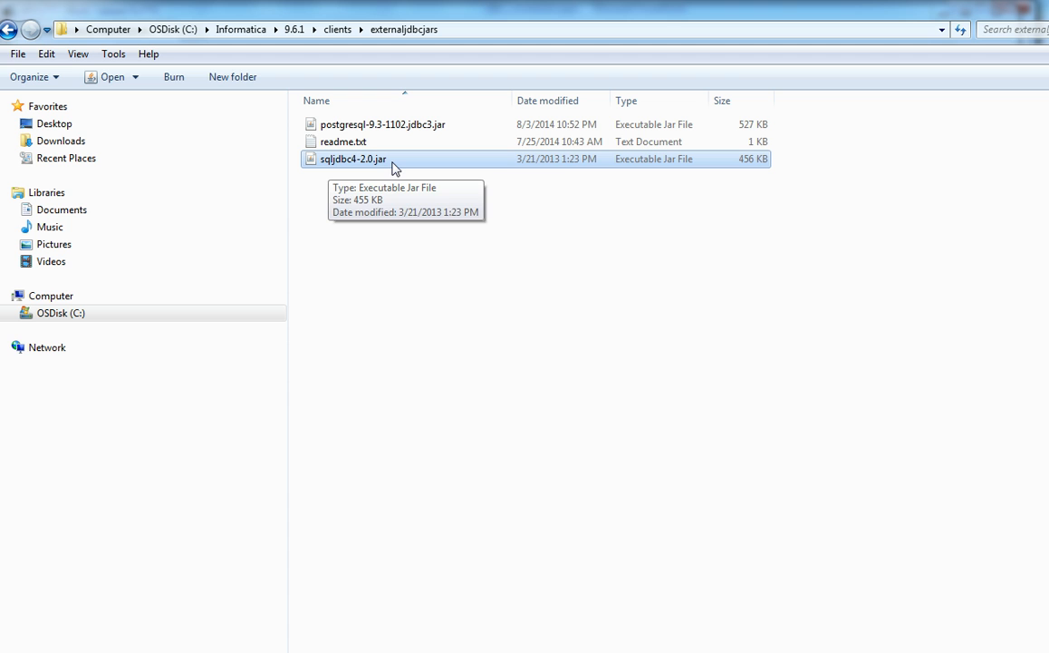
pyautogui.moveTo(384, 275)
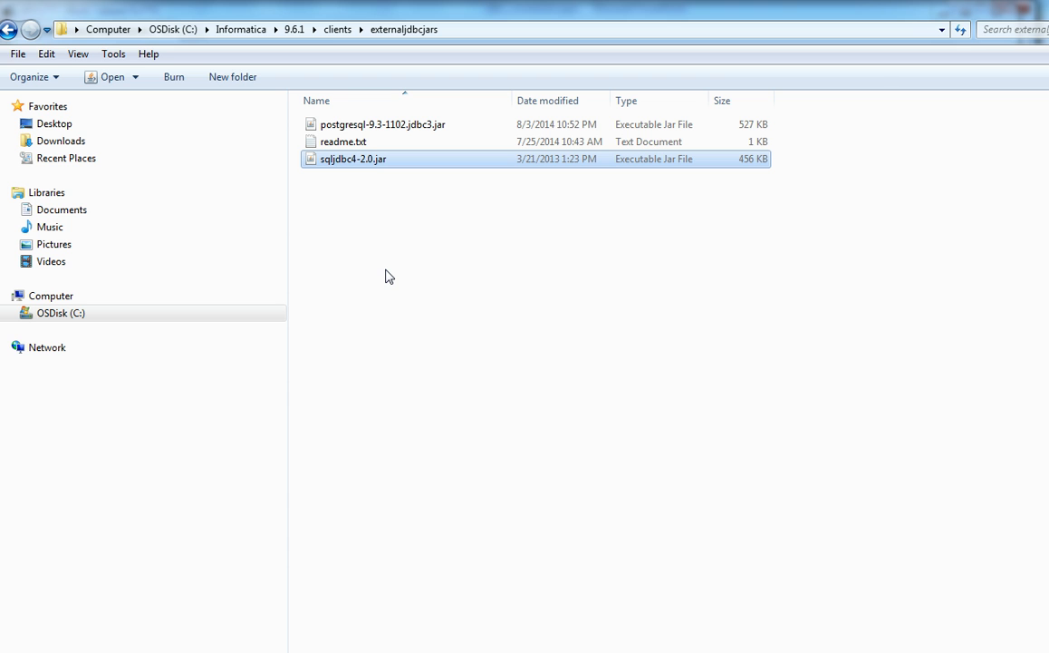
pyautogui.moveTo(328, 299)
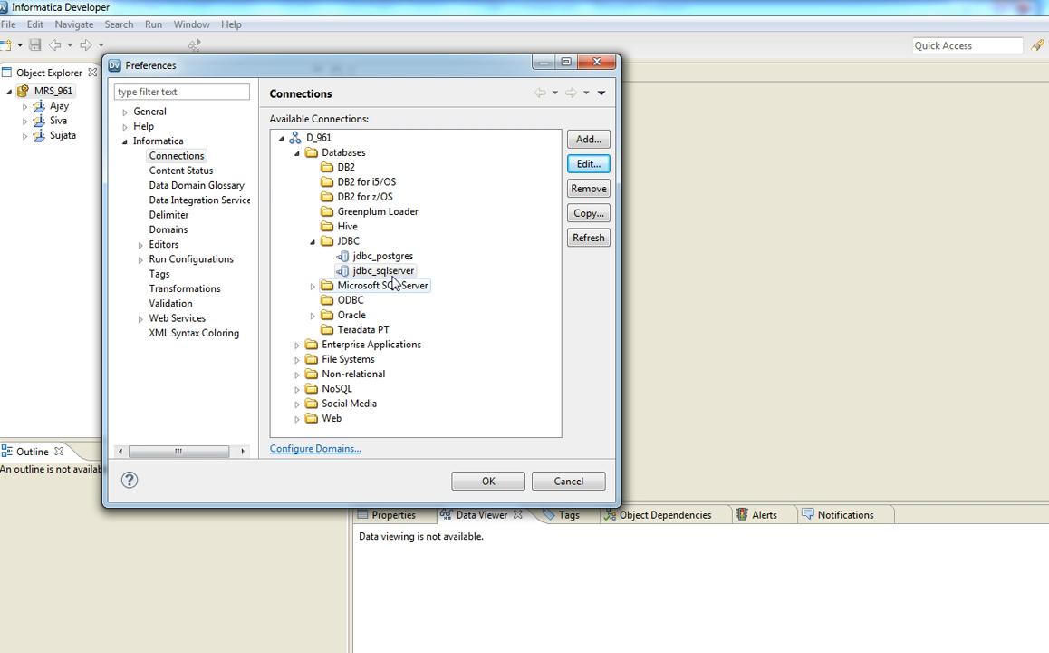
# Edit jdbc_sqlserver under Preferences > Connections, test it and acknowledge the successful metadata connection
pyautogui.click(384, 270)
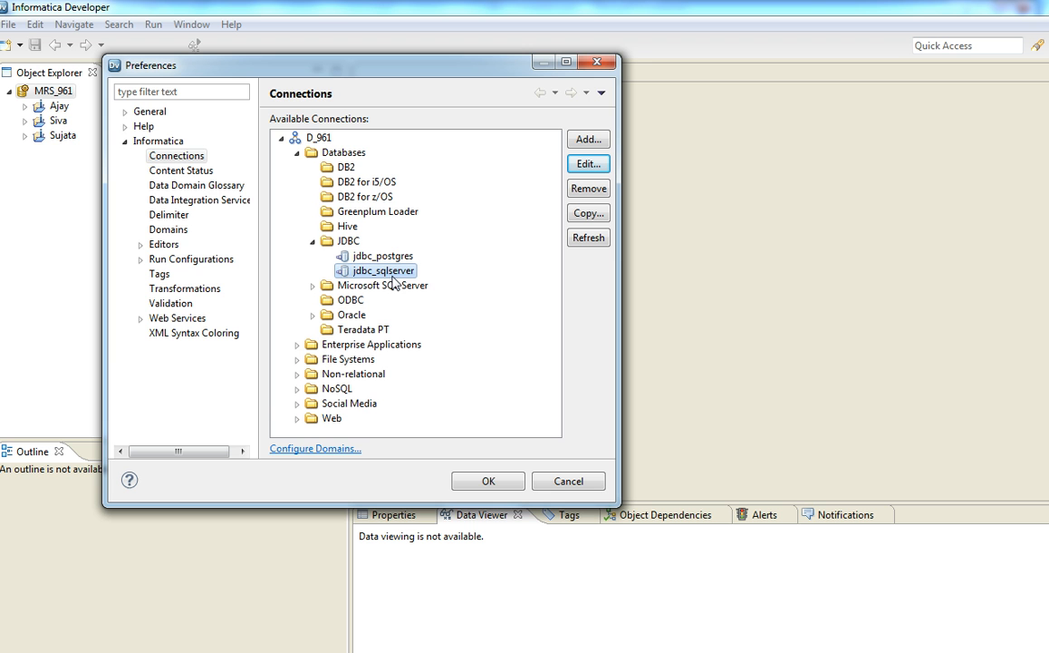
pyautogui.click(588, 163)
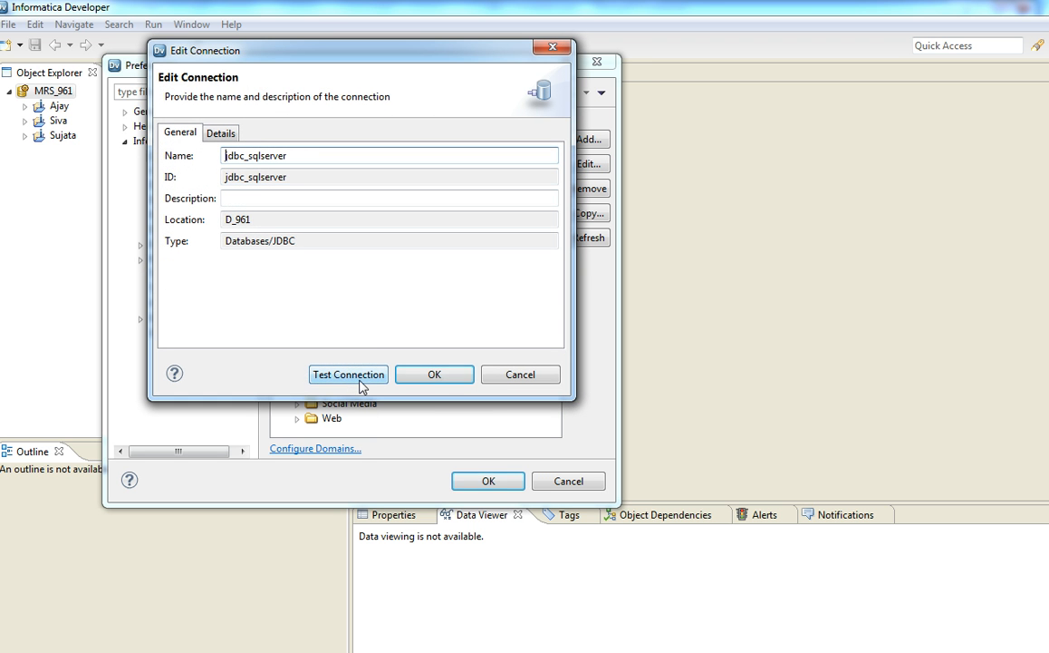
pyautogui.click(348, 374)
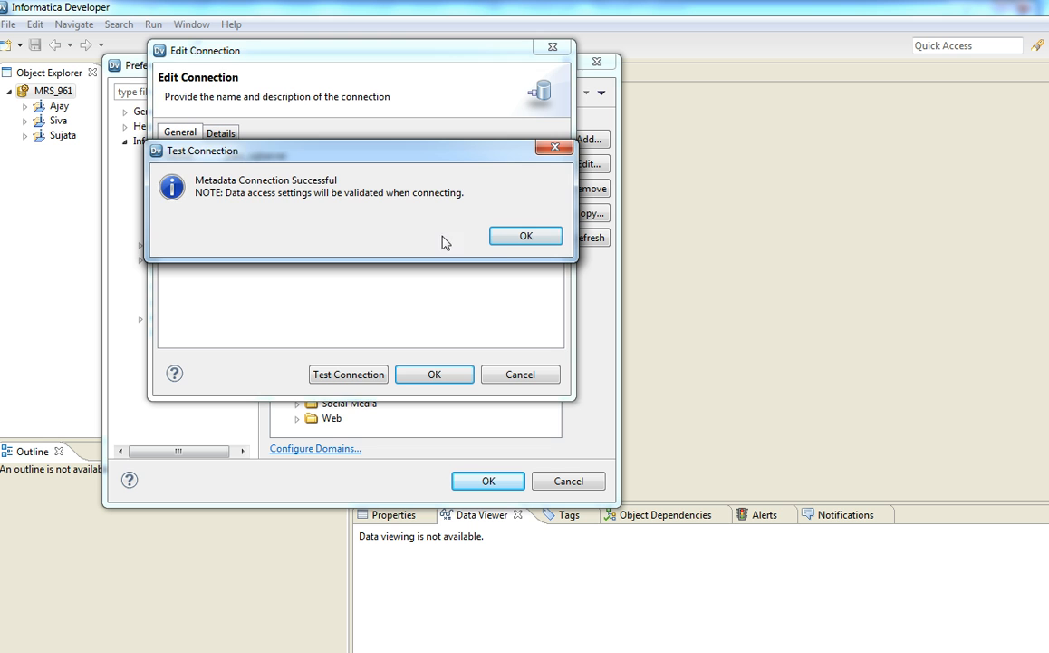
pyautogui.click(526, 236)
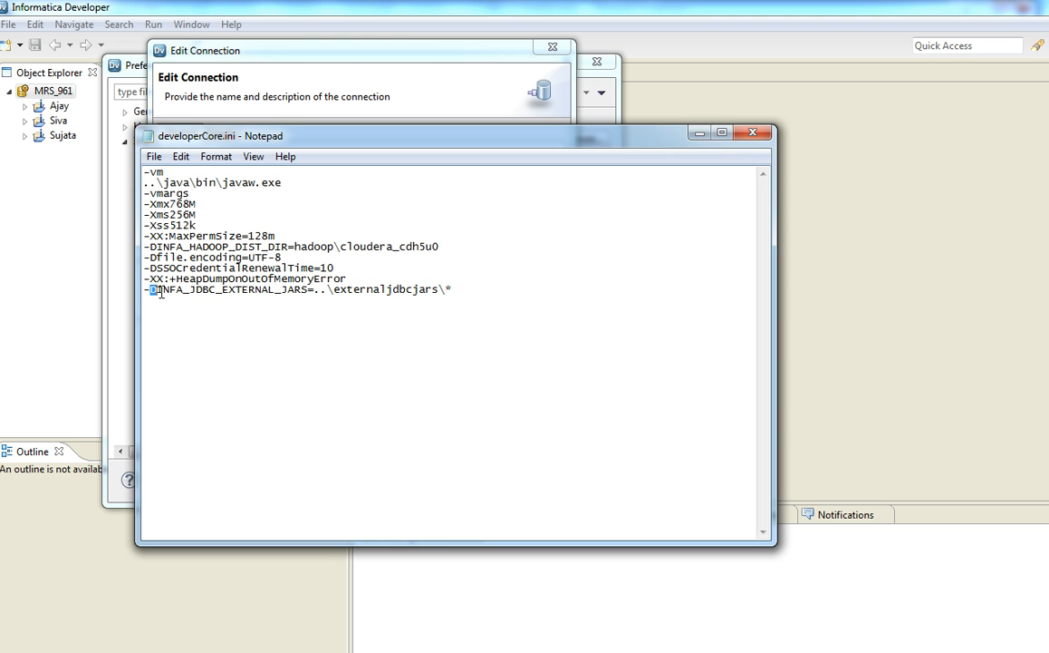
# Highlight the -DINFA_JDBC_EXTERNAL_JARS entry in developerCore.ini pointing to ..\externaljdbcjars\*
pyautogui.doubleClick(227, 290)
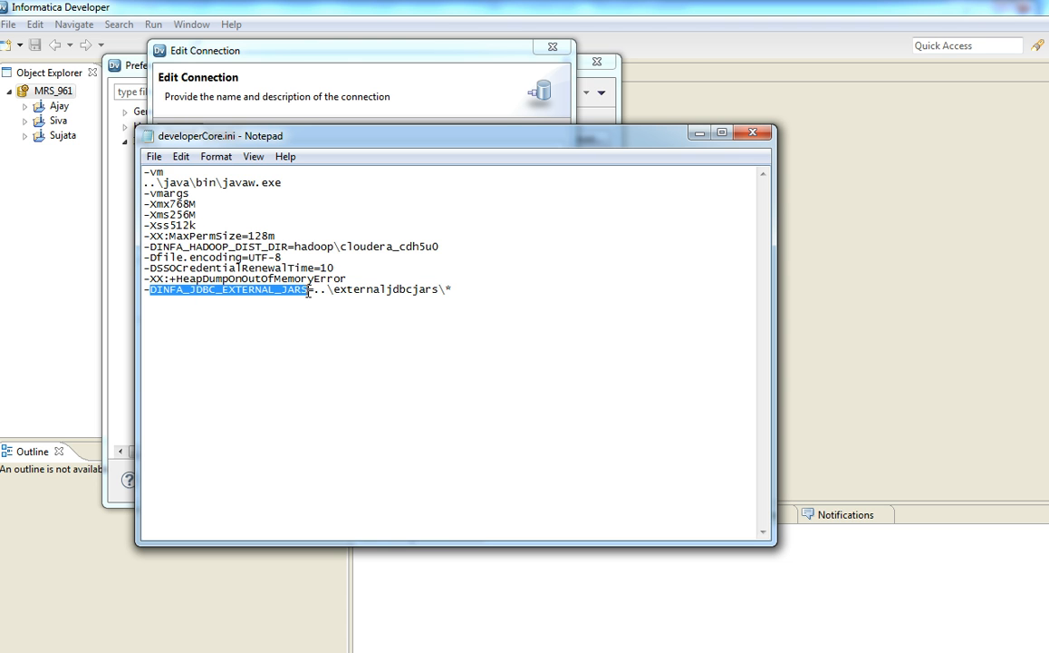